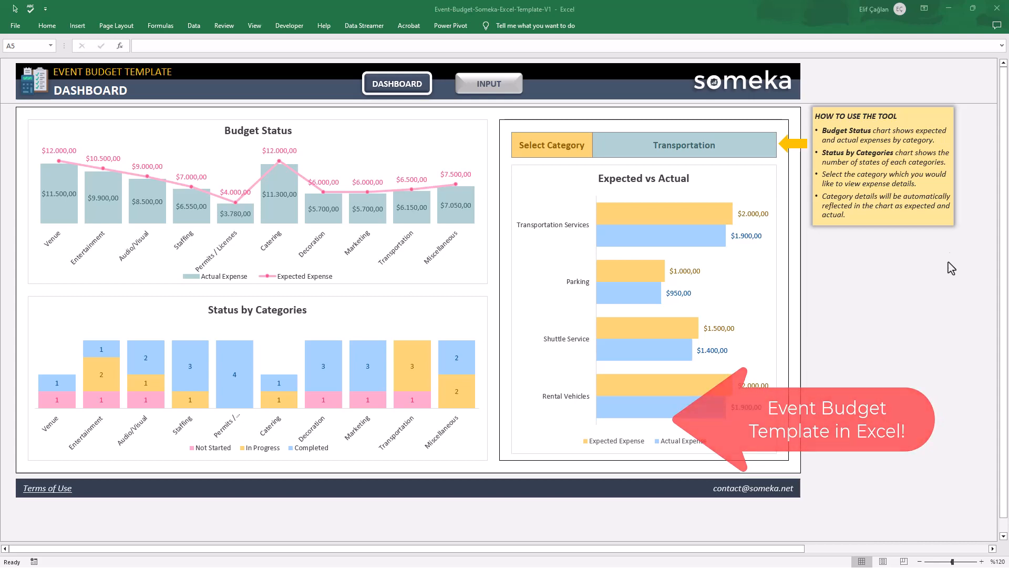
- Toggle between the Input sheet and the Dashboard, ending on the Input sheet
{"action": "left_click", "coordinate": [489, 83]}
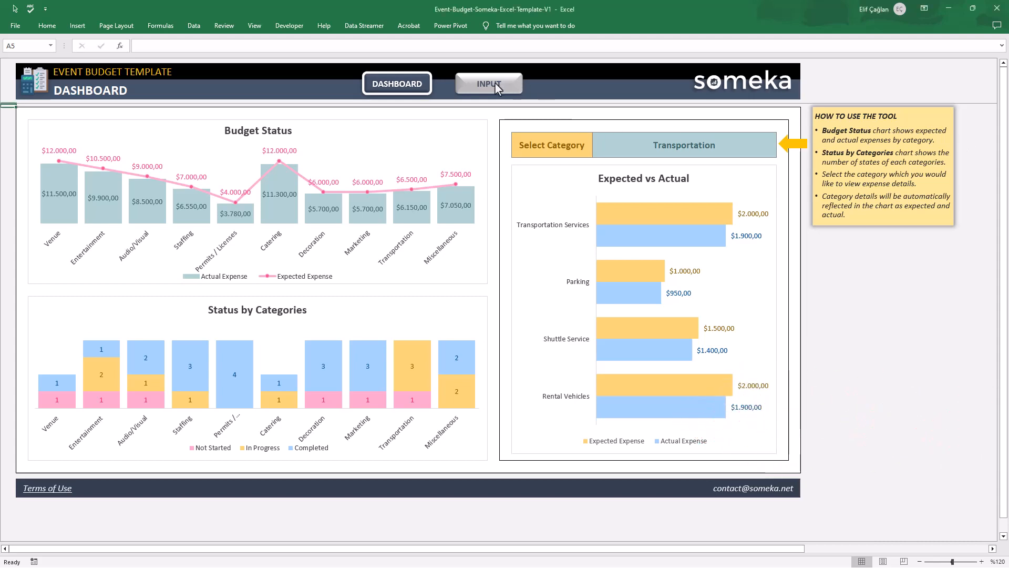
{"action": "left_click", "coordinate": [489, 83]}
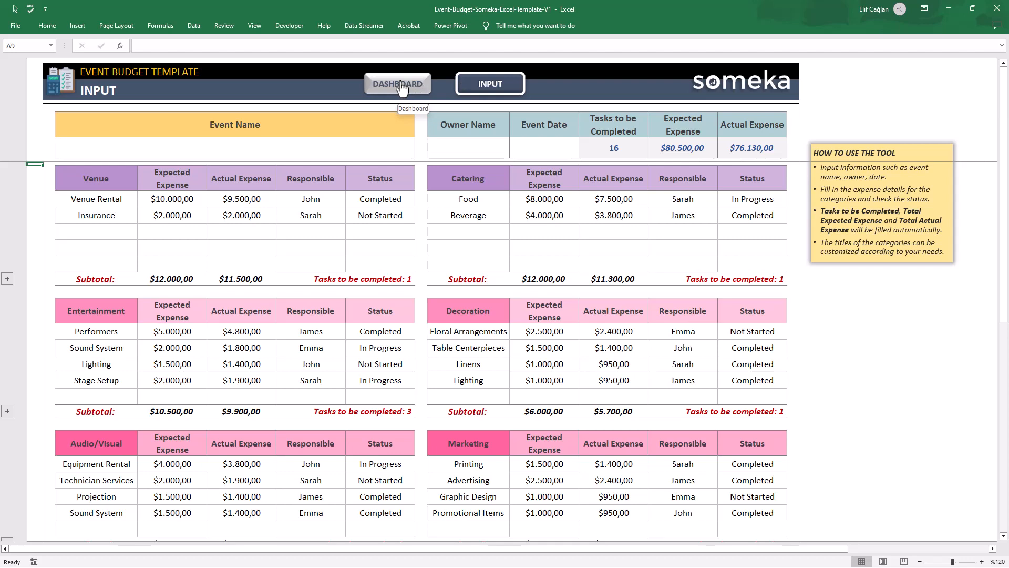
{"action": "left_click", "coordinate": [397, 83]}
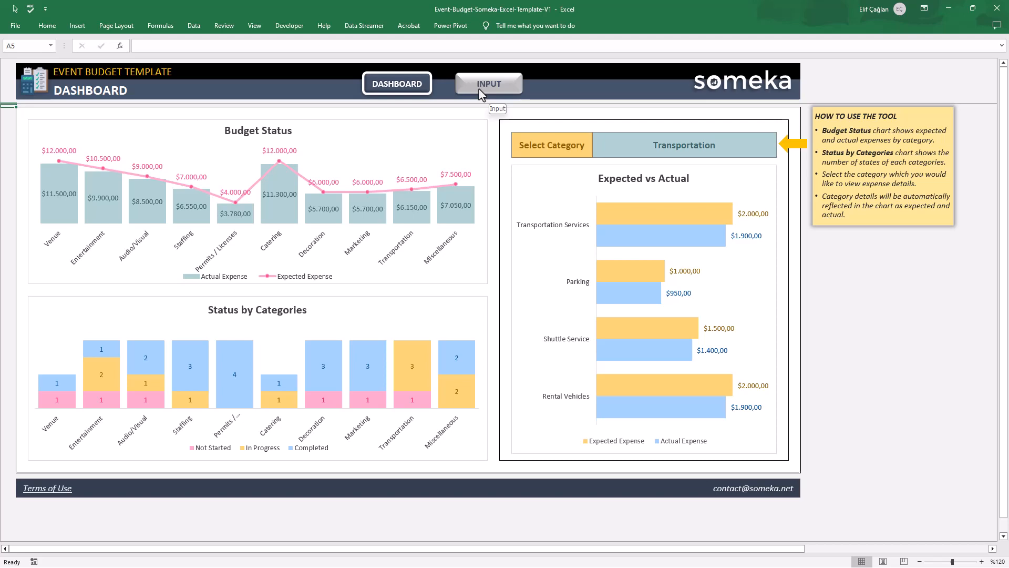
{"action": "left_click", "coordinate": [490, 83]}
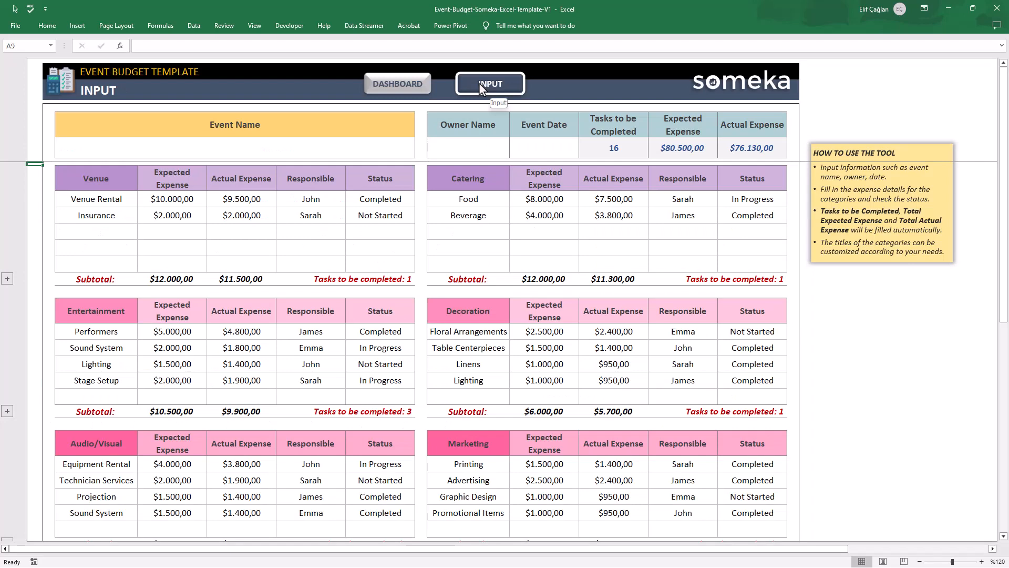
{"action": "mouse_move", "coordinate": [85, 140]}
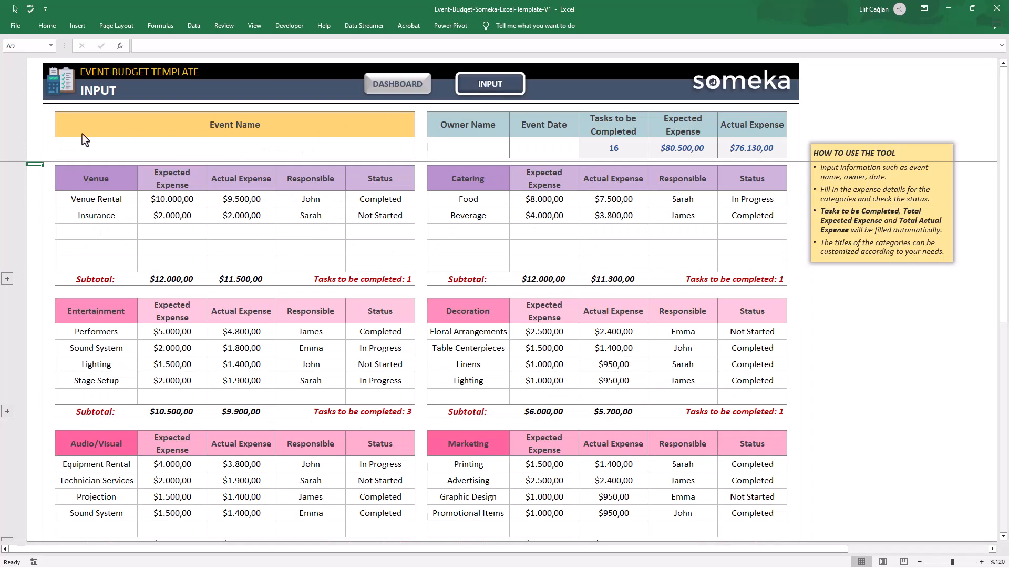
{"action": "left_click_drag", "start_coordinate": [87, 139], "coordinate": [737, 154]}
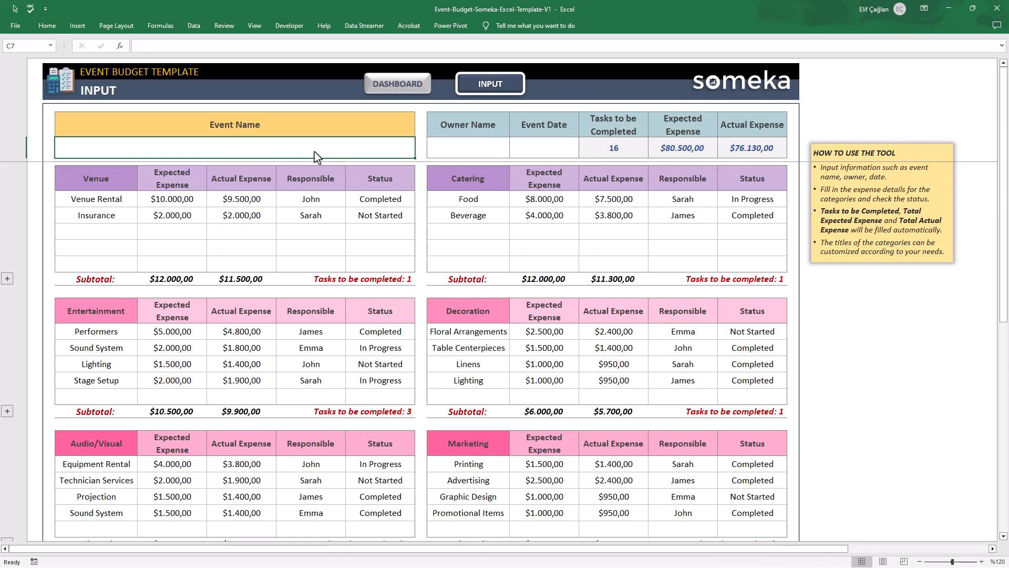
{"action": "type", "text": "Jane & Brian Wedding"}
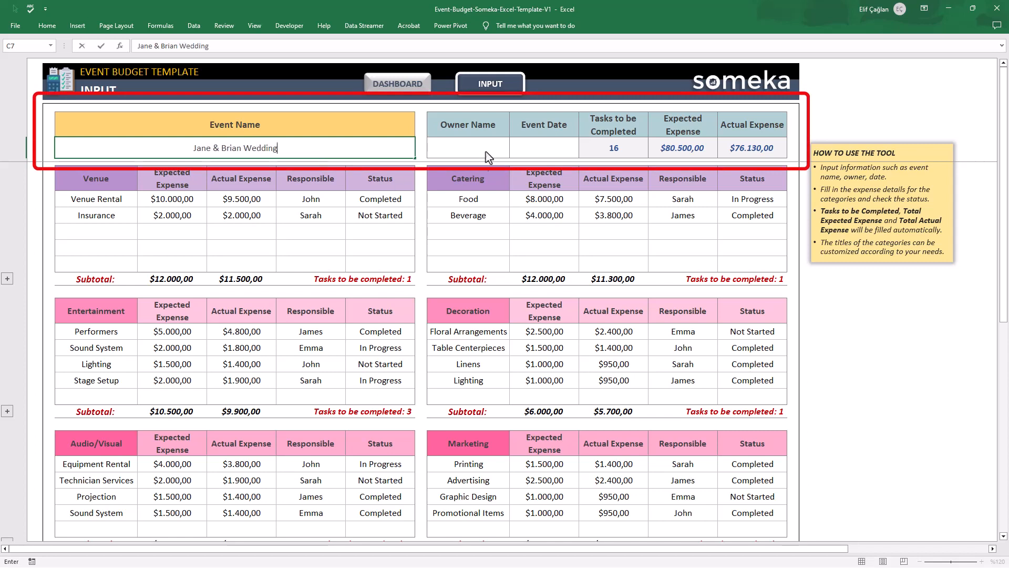
{"action": "type", "text": "J. Thomas"}
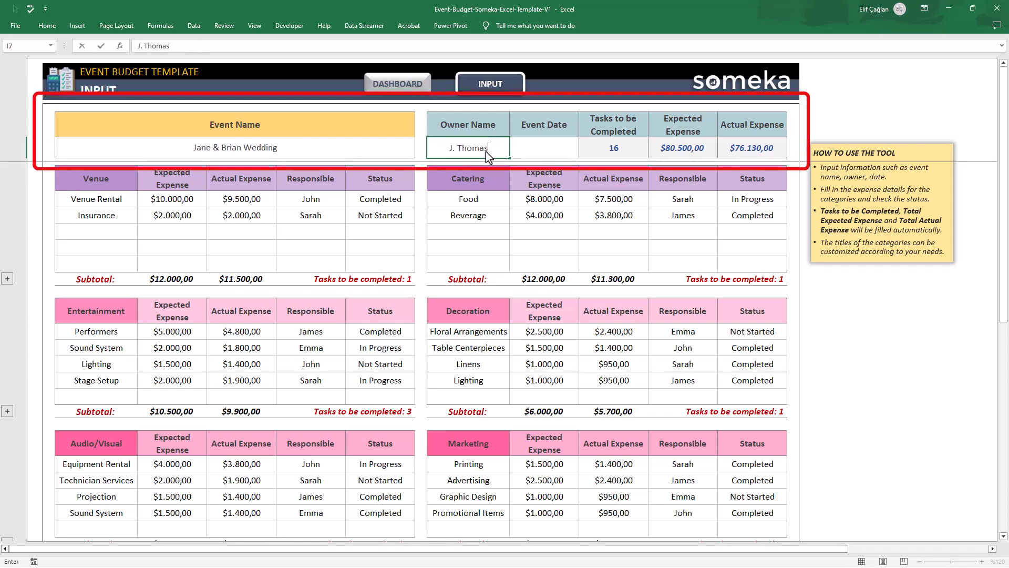
{"action": "type", "text": "19.09.2023"}
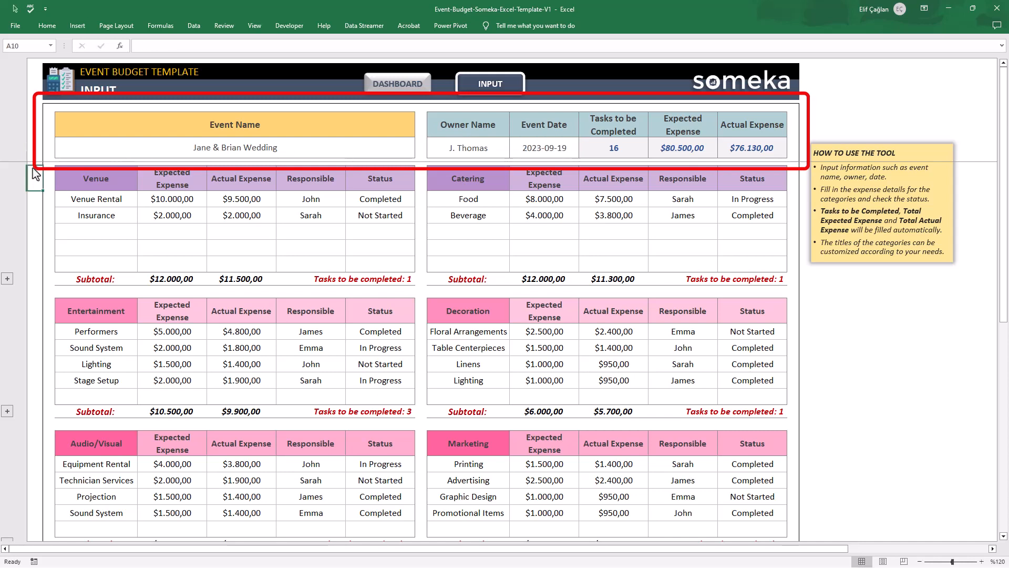
{"action": "mouse_move", "coordinate": [376, 148]}
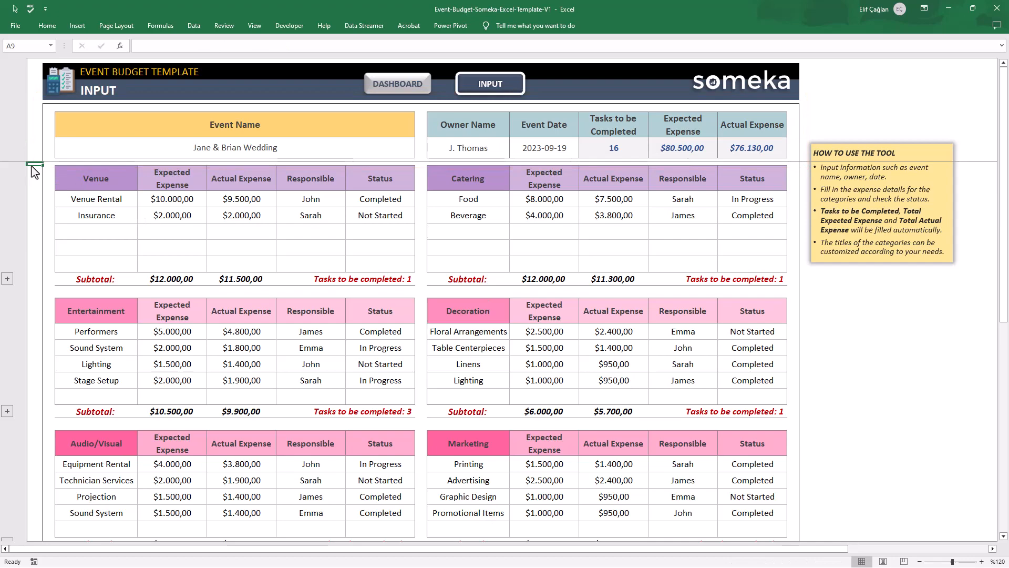
{"action": "scroll", "scroll_direction": "down", "scroll_amount": 3}
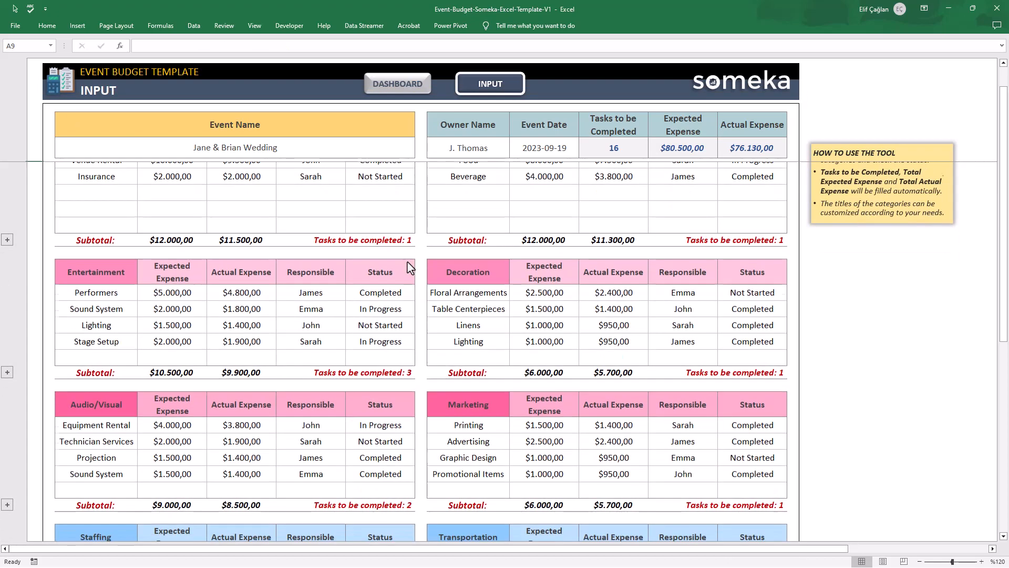
{"action": "scroll", "scroll_direction": "down", "scroll_amount": 3}
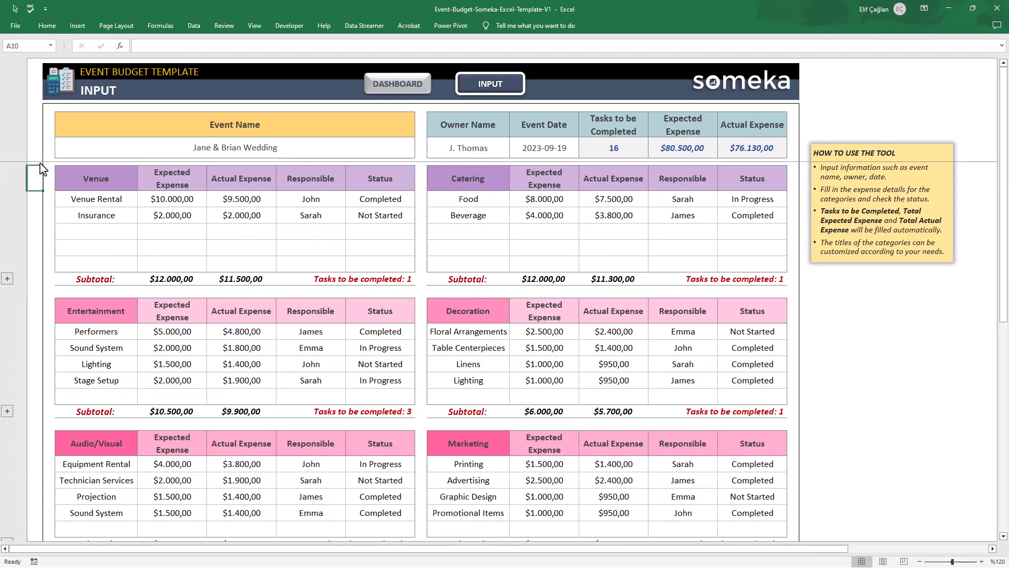
{"action": "left_click", "coordinate": [171, 178]}
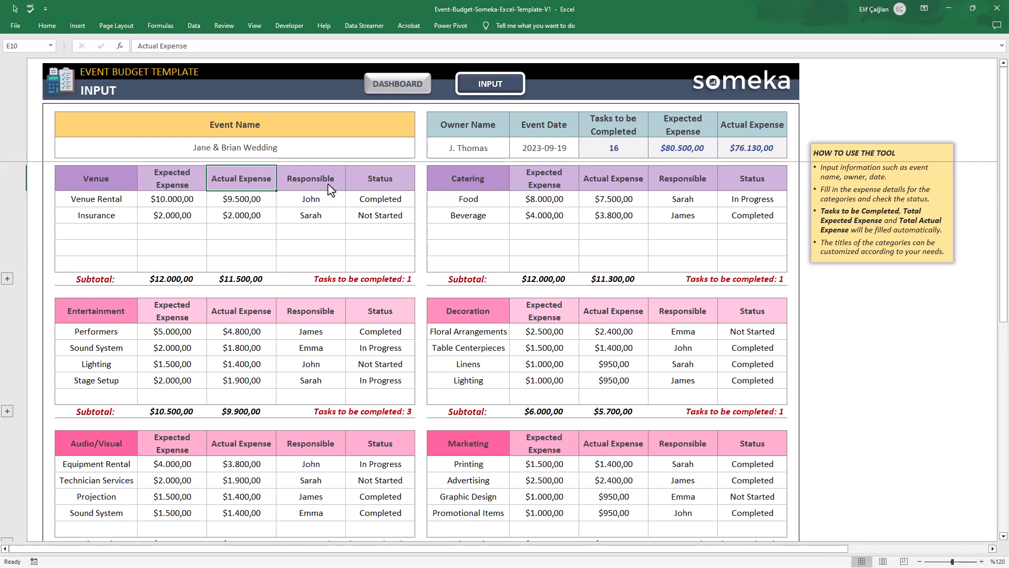
{"action": "left_click", "coordinate": [380, 178]}
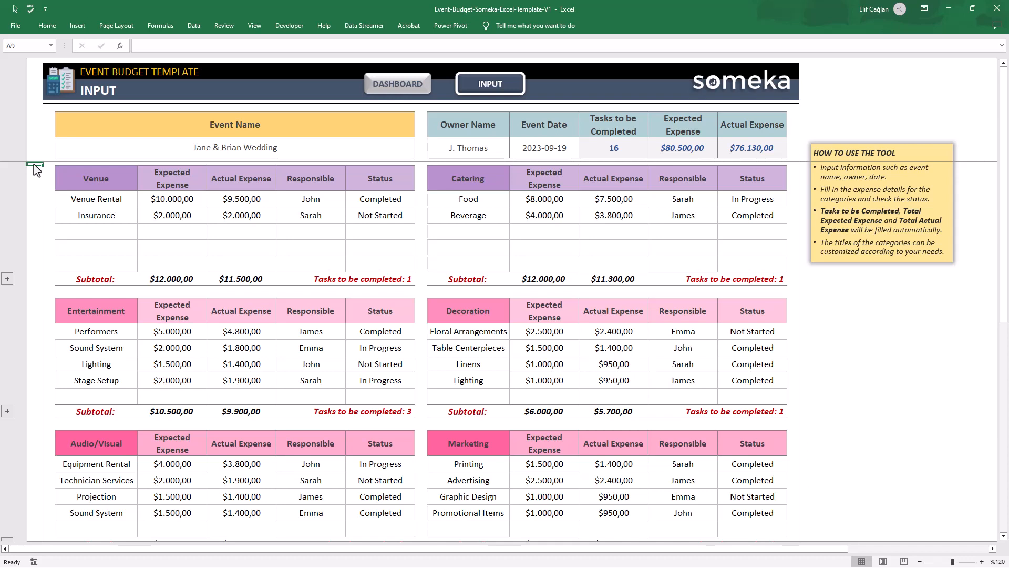
{"action": "mouse_move", "coordinate": [96, 187]}
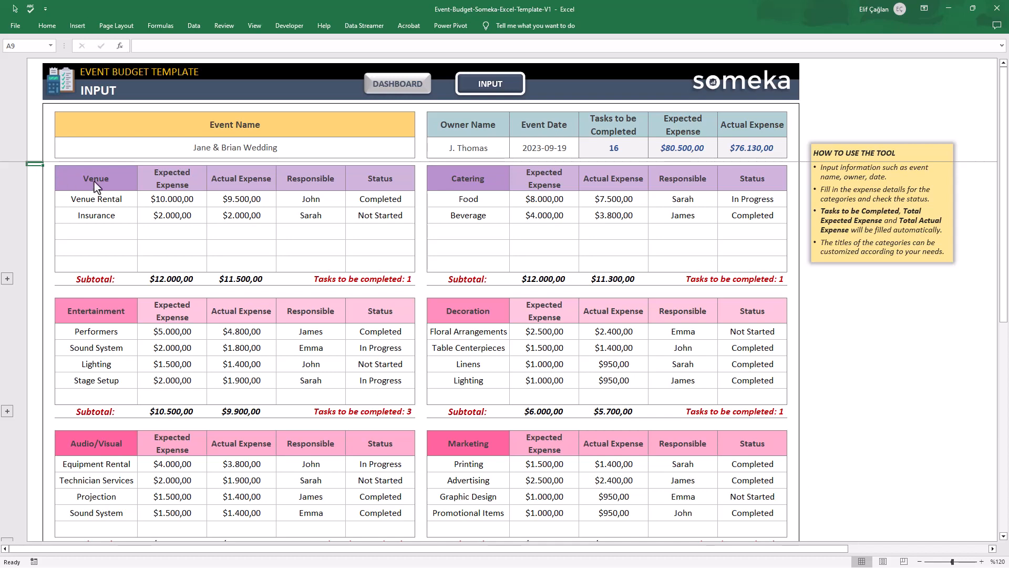
{"action": "type", "text": "Hotel"}
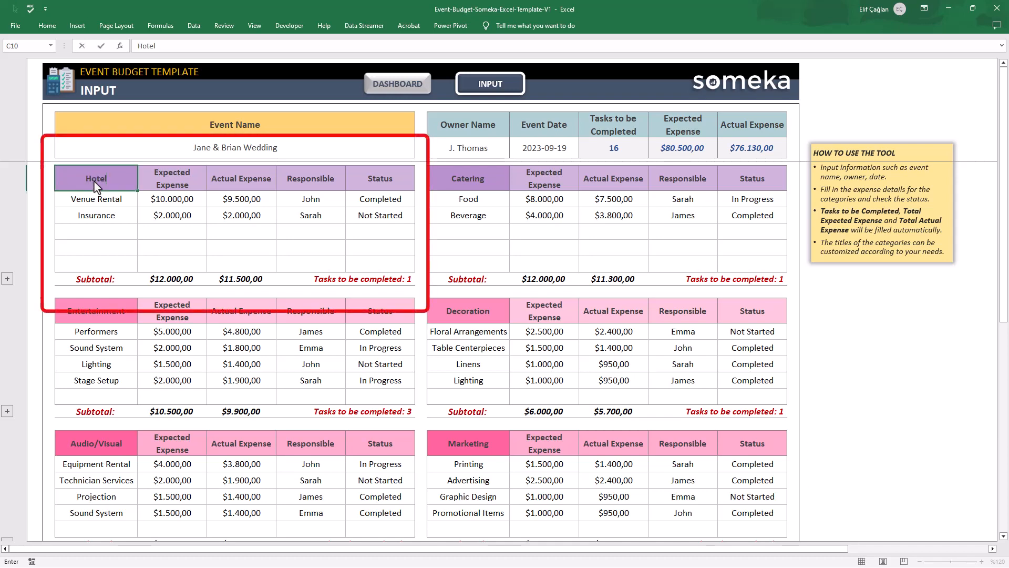
{"action": "type", "text": "Security"}
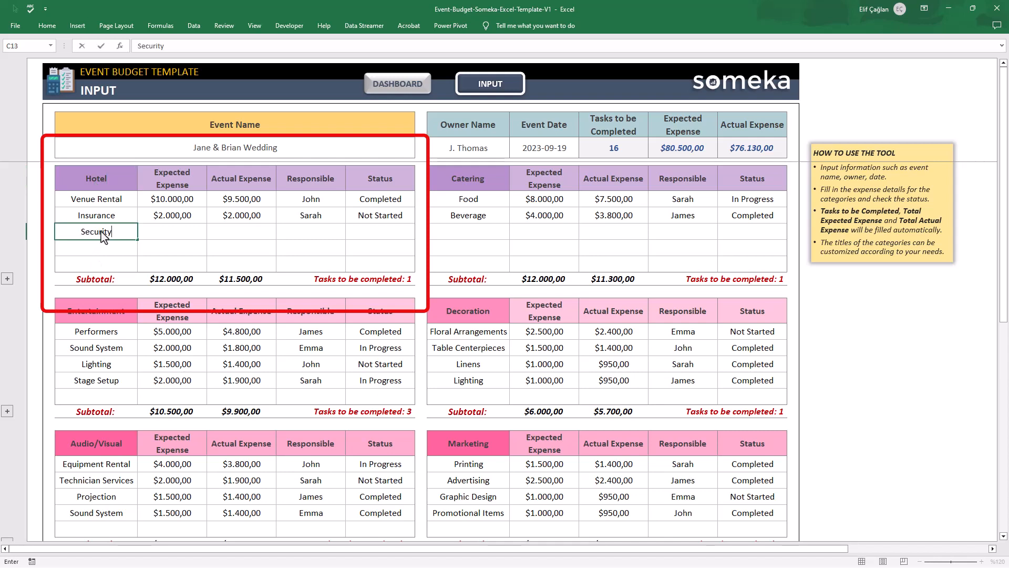
{"action": "type", "text": "30"}
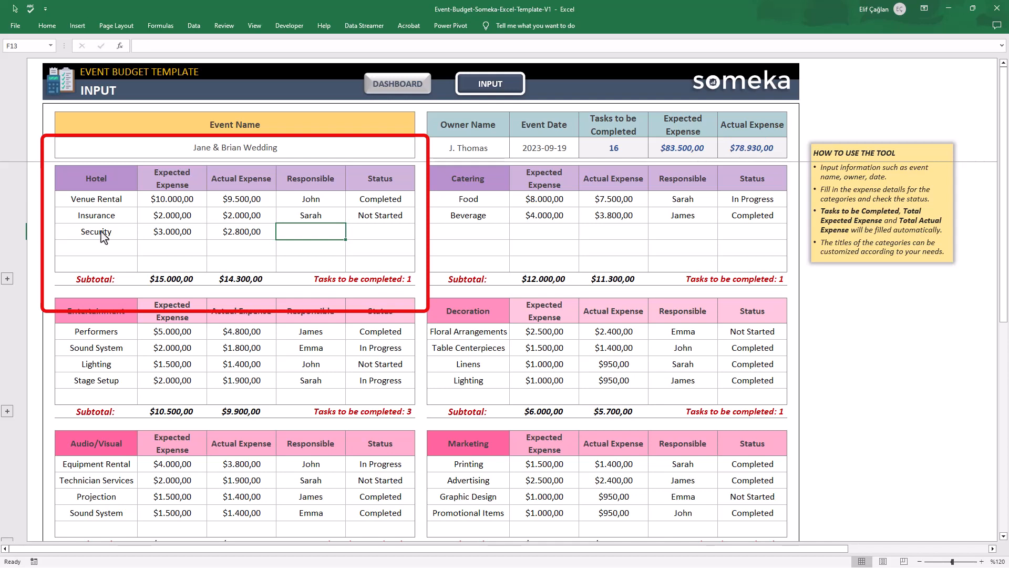
{"action": "type", "text": "Emma"}
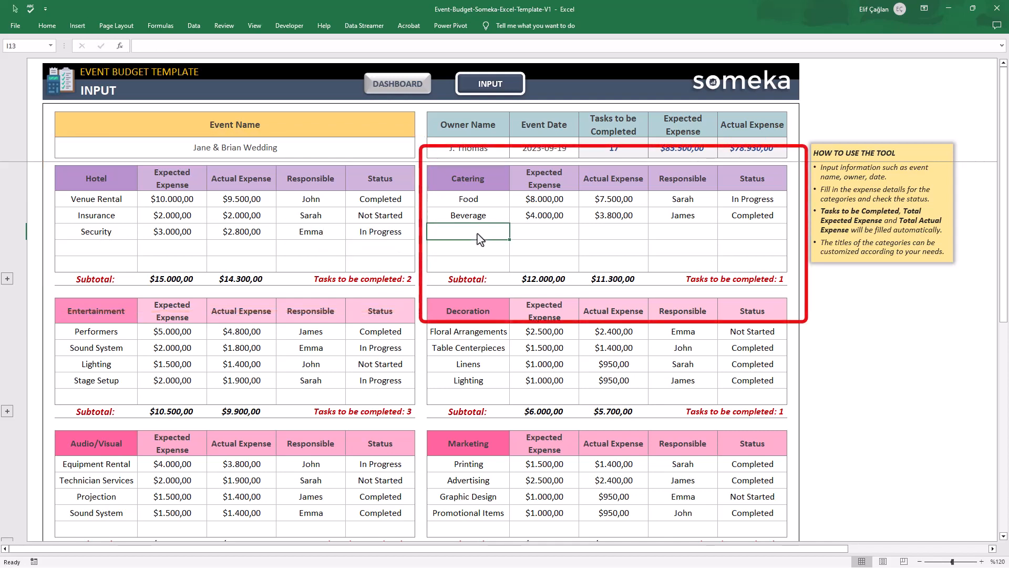
{"action": "type", "text": "Staffing"}
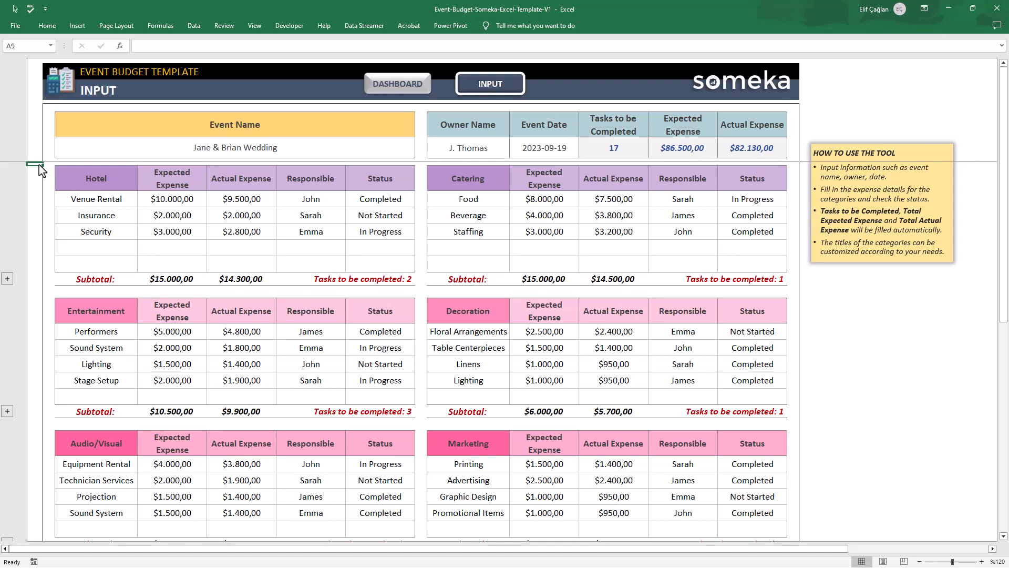
{"action": "mouse_move", "coordinate": [33, 294]}
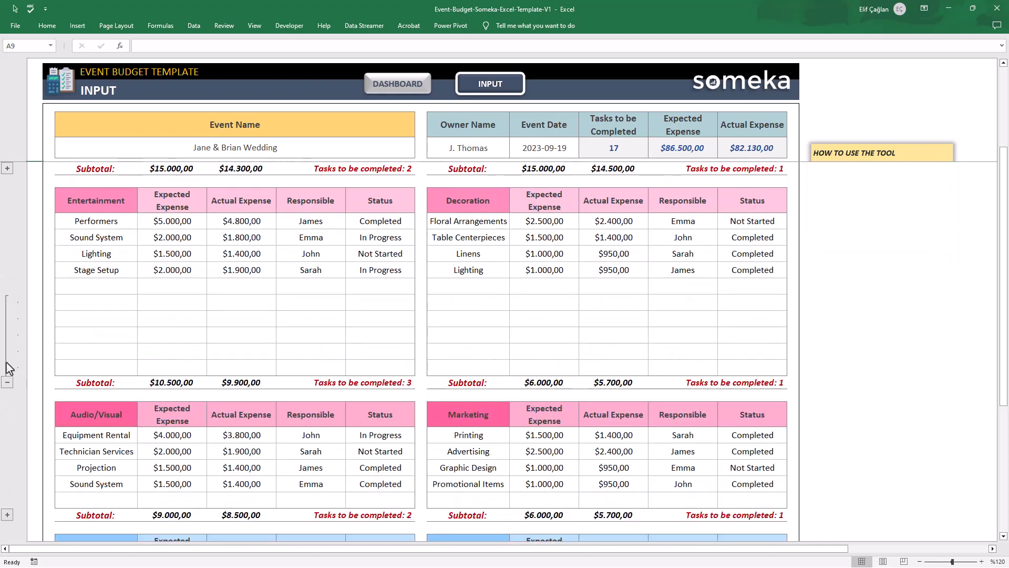
{"action": "scroll", "scroll_direction": "down", "scroll_amount": 3}
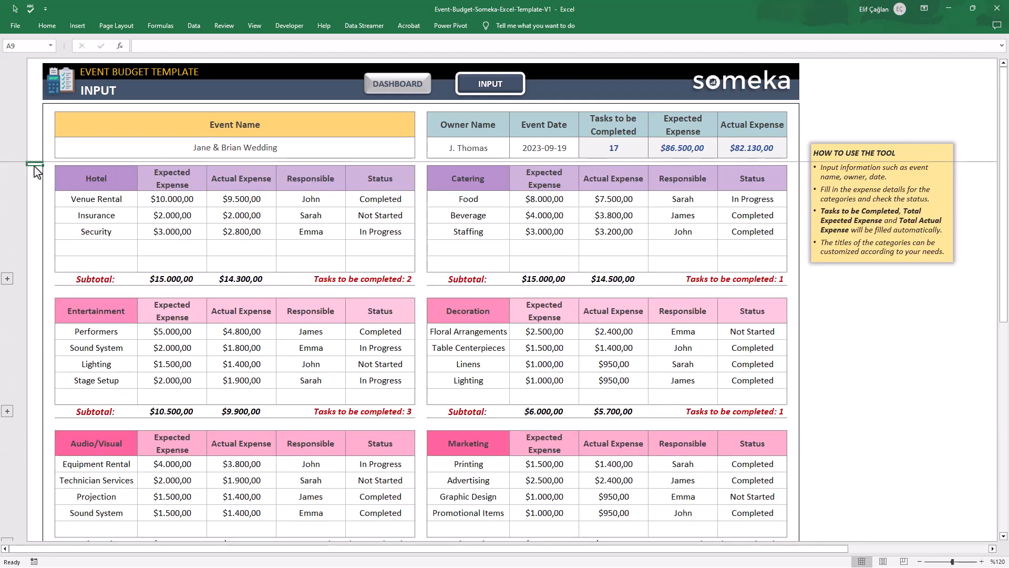
- Switch to the Dashboard sheet to view the Budget Status and category charts
{"action": "left_click", "coordinate": [397, 83]}
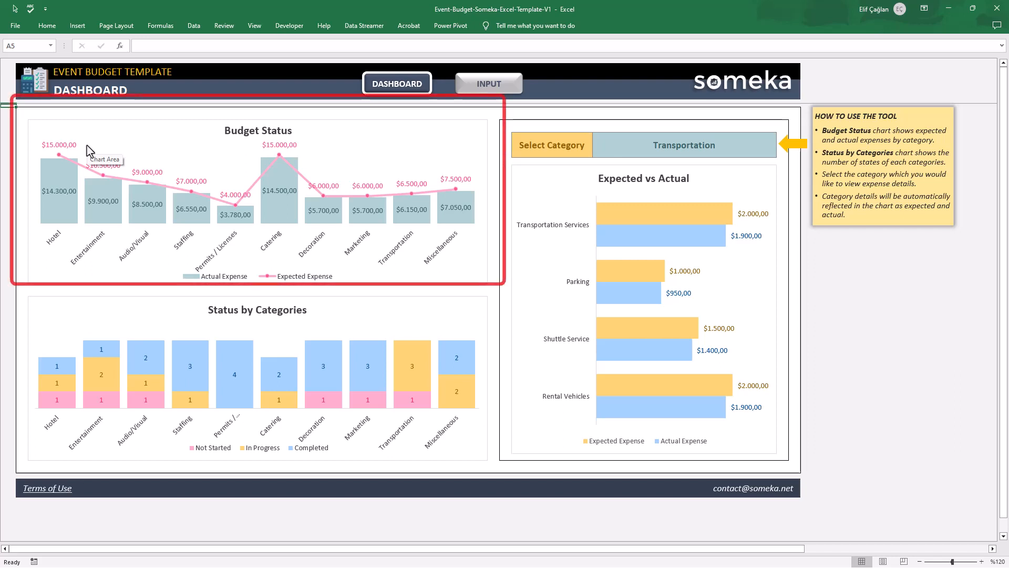
{"action": "mouse_move", "coordinate": [279, 213]}
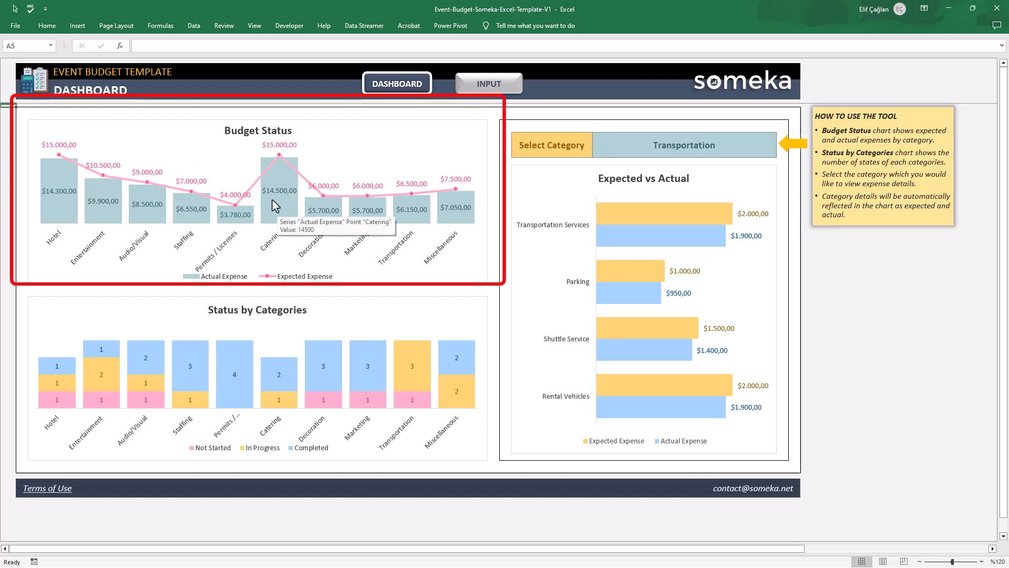
{"action": "mouse_move", "coordinate": [340, 200]}
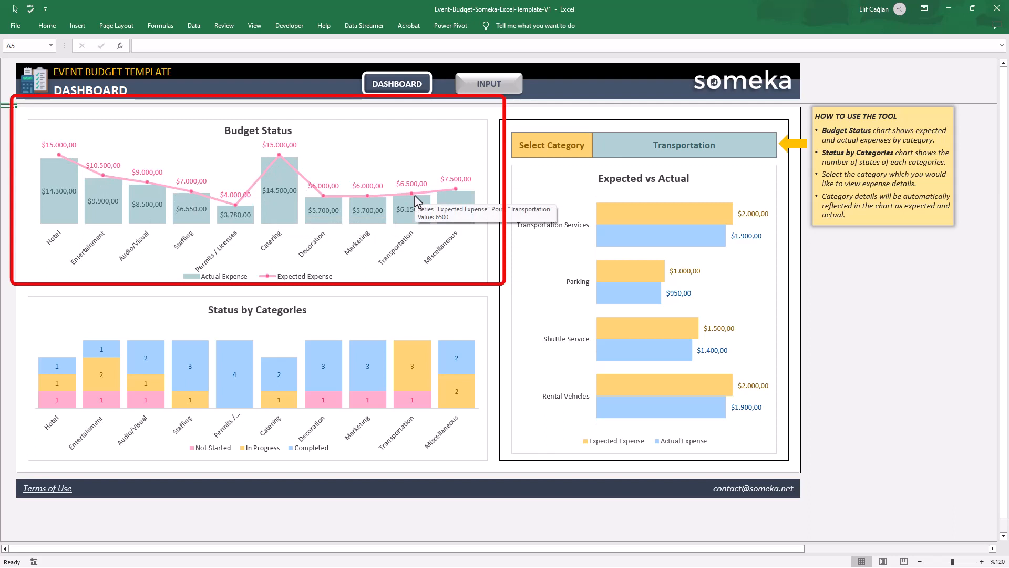
{"action": "mouse_move", "coordinate": [74, 184]}
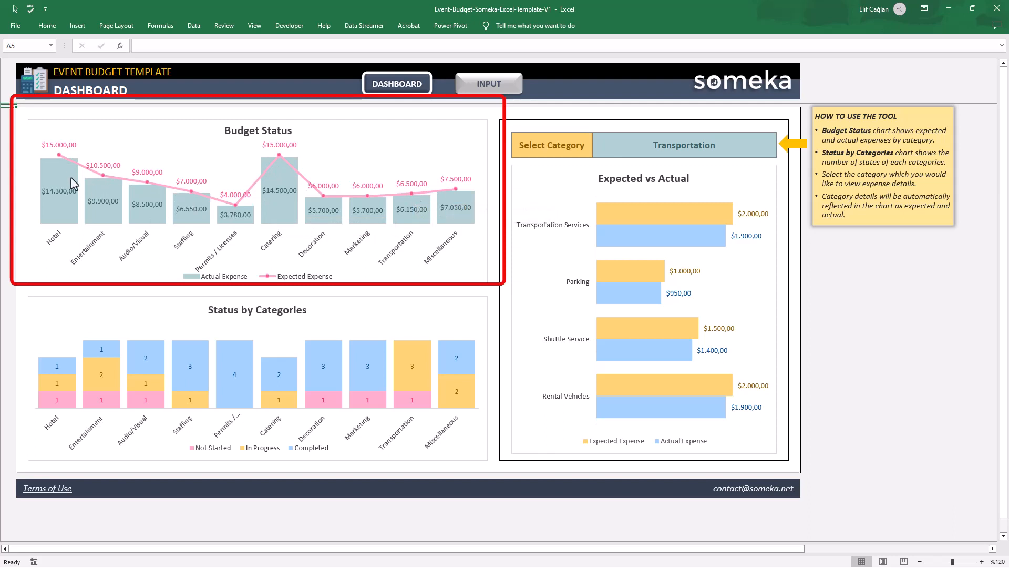
{"action": "mouse_move", "coordinate": [290, 186]}
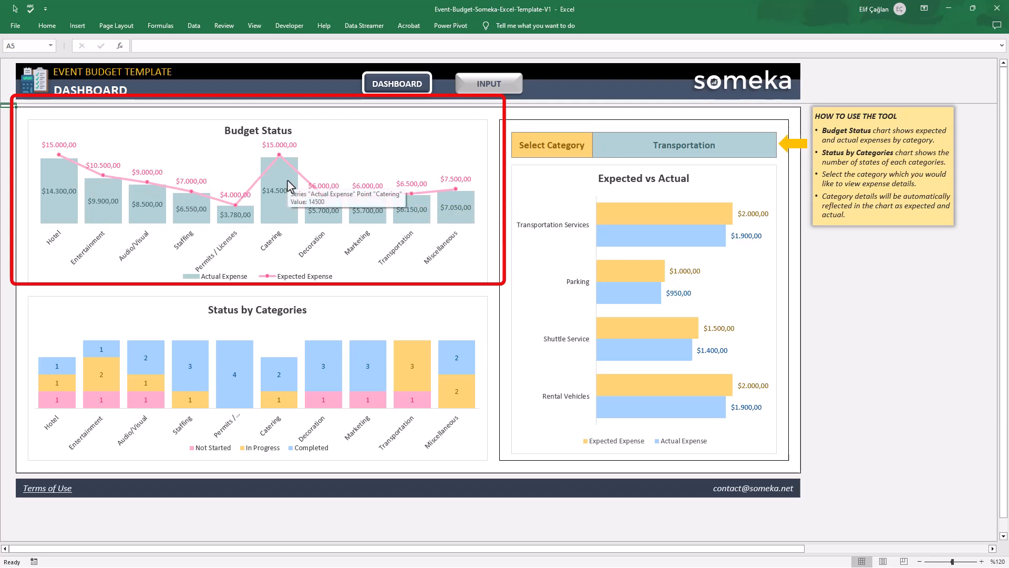
{"action": "mouse_move", "coordinate": [236, 206]}
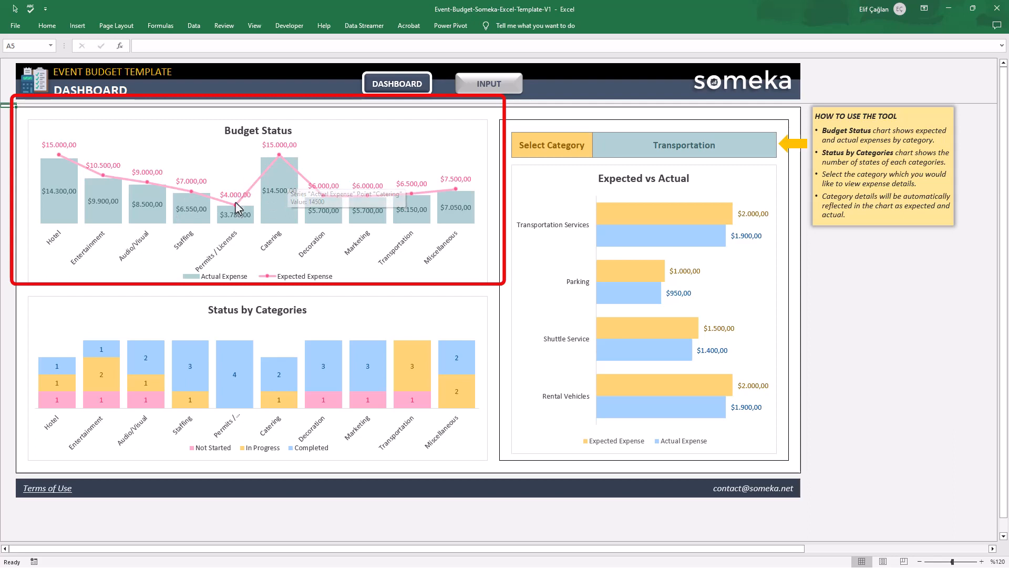
{"action": "mouse_move", "coordinate": [241, 284]}
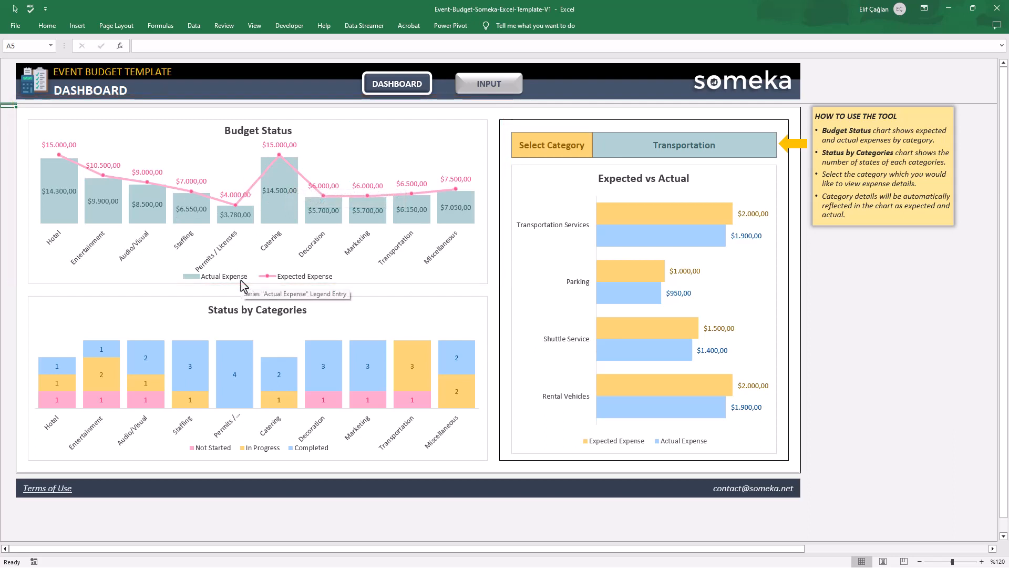
{"action": "mouse_move", "coordinate": [613, 222]}
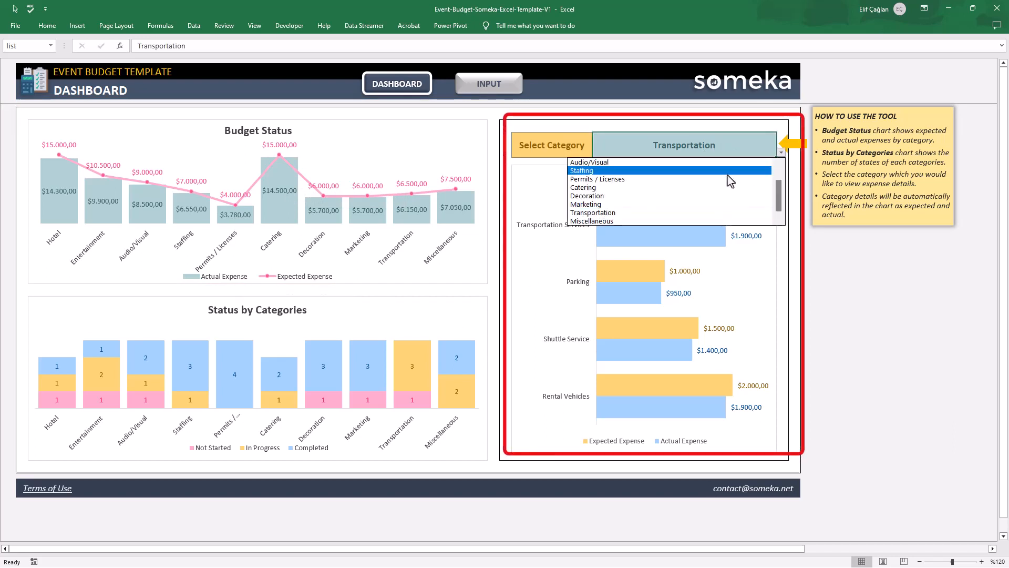
- Show Audio/Visual, Permits / Licenses, then Catering in the Select Category dropdown
{"action": "left_click", "coordinate": [589, 162]}
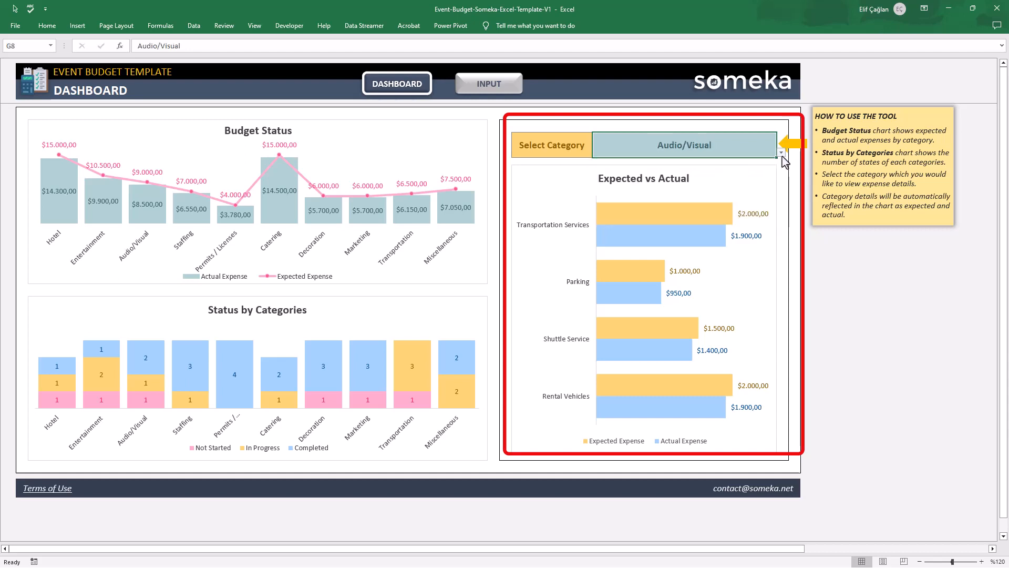
{"action": "left_click", "coordinate": [781, 153]}
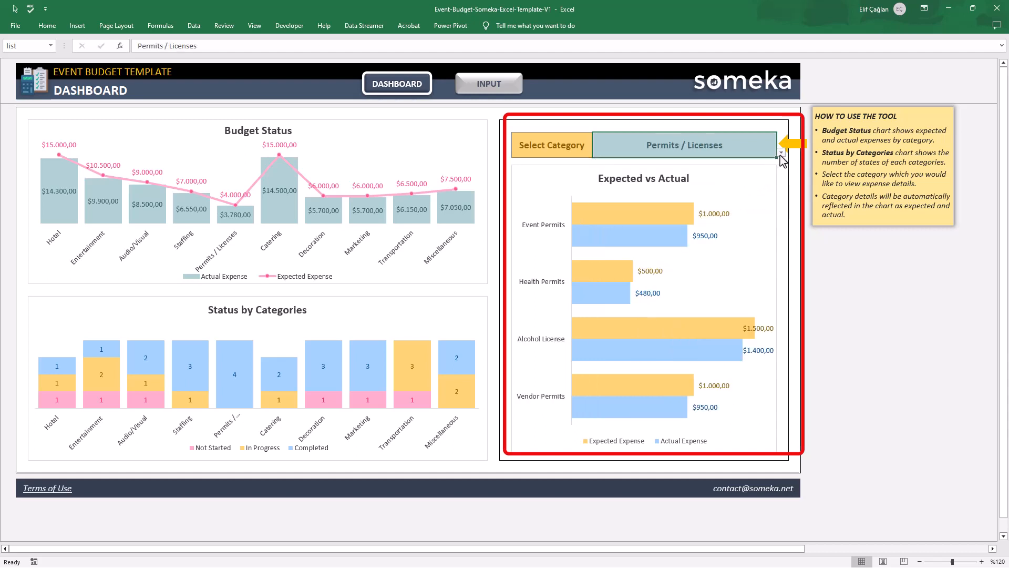
{"action": "left_click", "coordinate": [782, 152]}
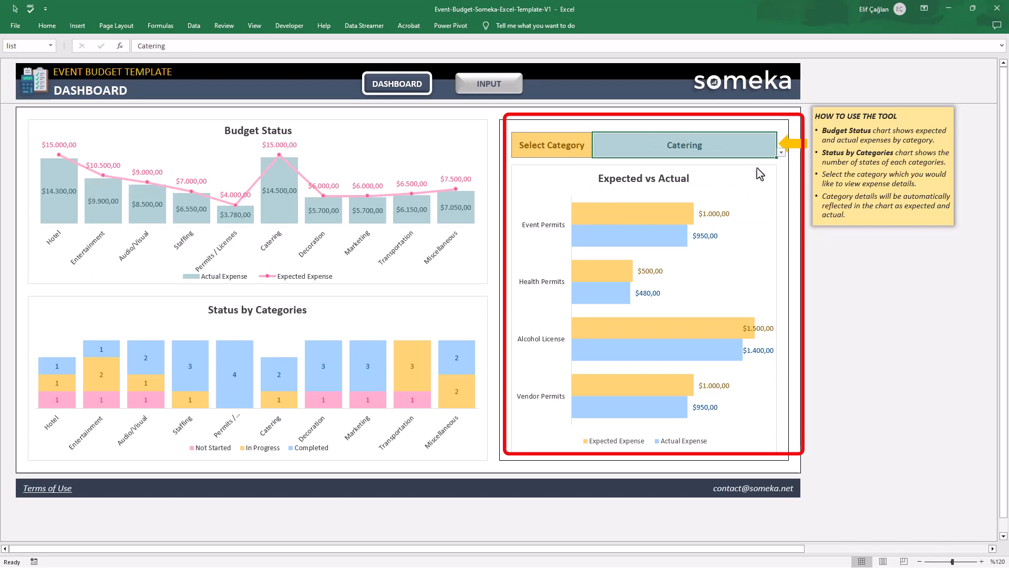
{"action": "left_click", "coordinate": [780, 152]}
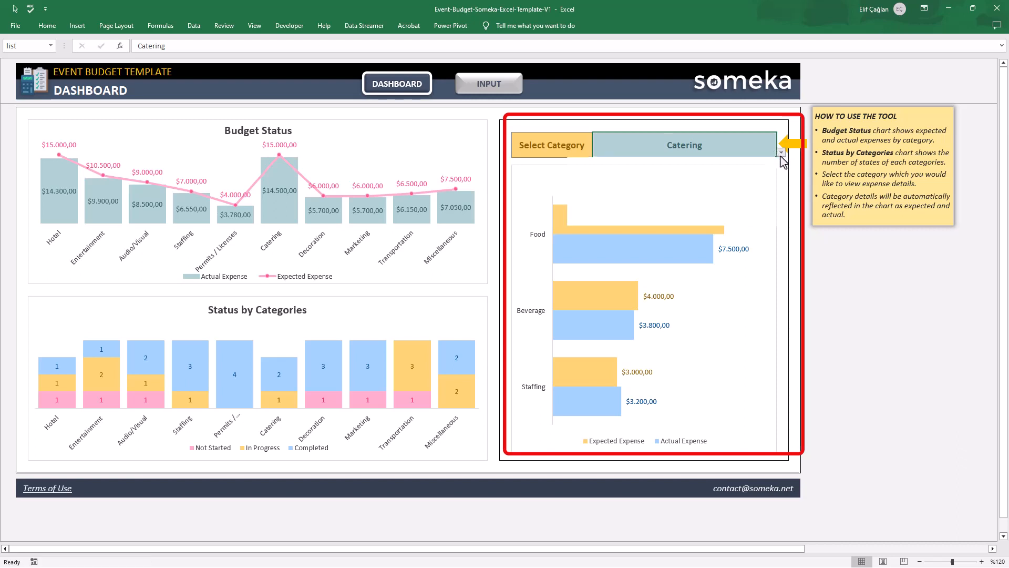
{"action": "left_click", "coordinate": [781, 153]}
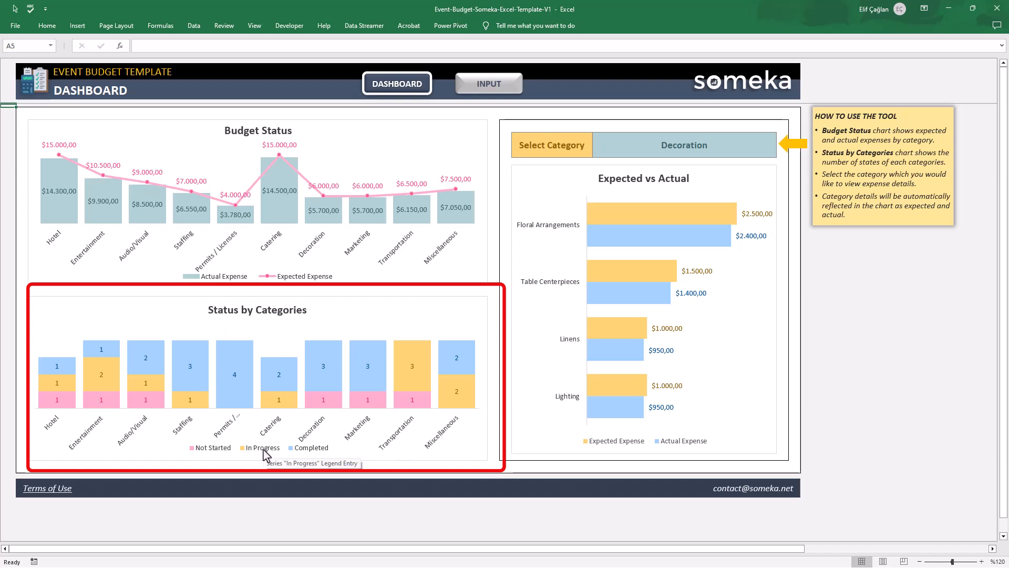
{"action": "mouse_move", "coordinate": [287, 406]}
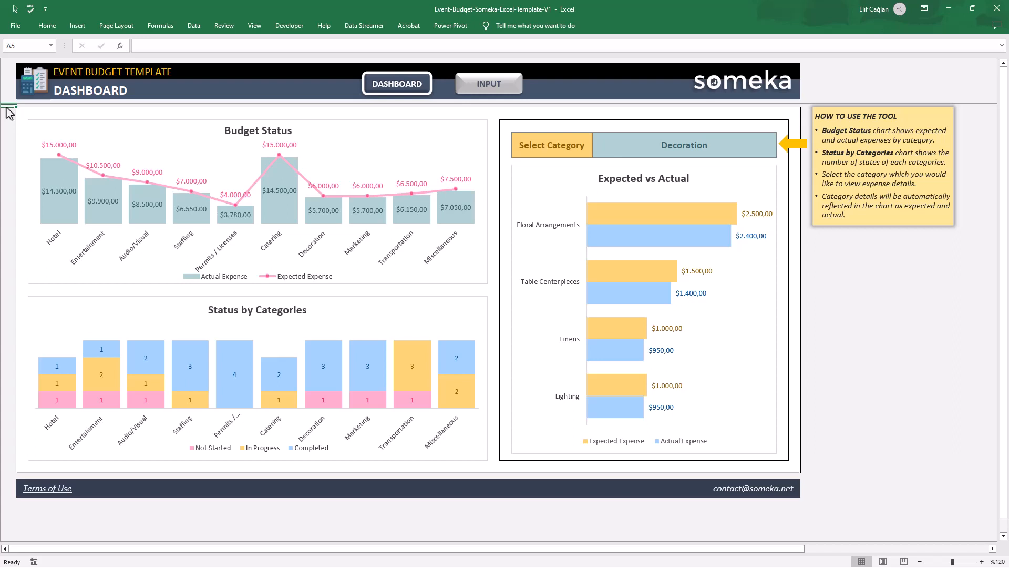
{"action": "key", "text": "ctrl+p"}
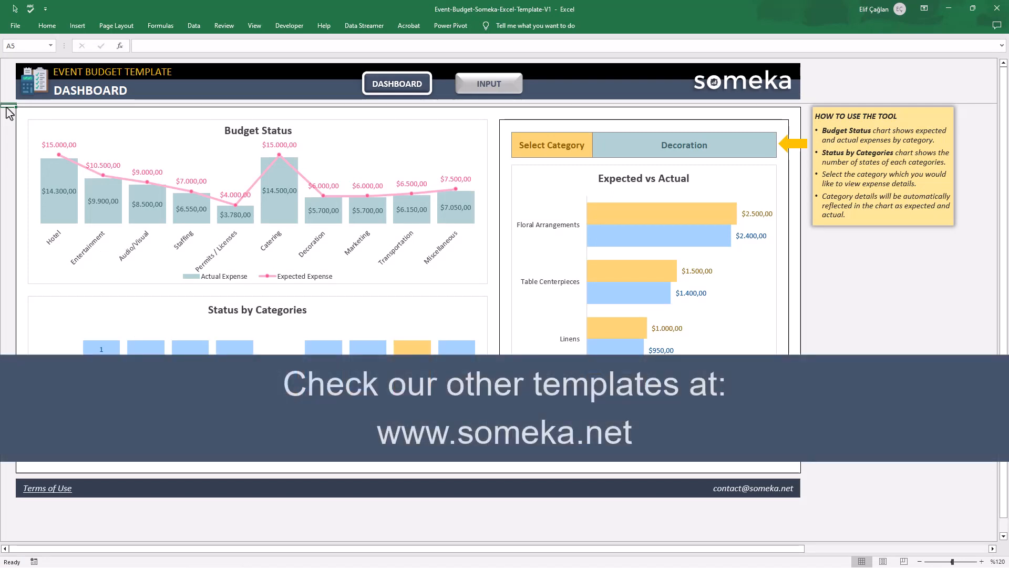
{"action": "mouse_move", "coordinate": [553, 267]}
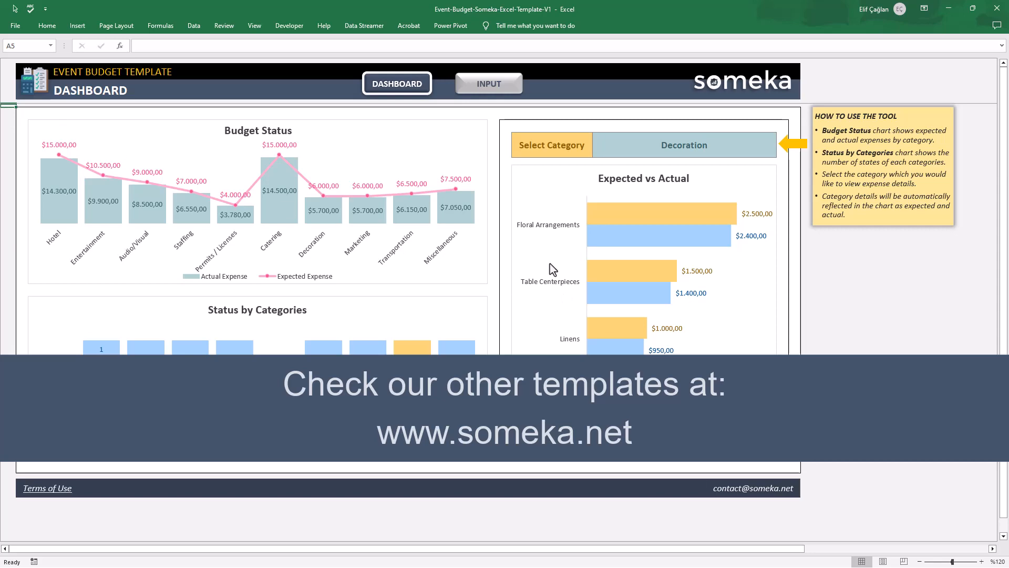